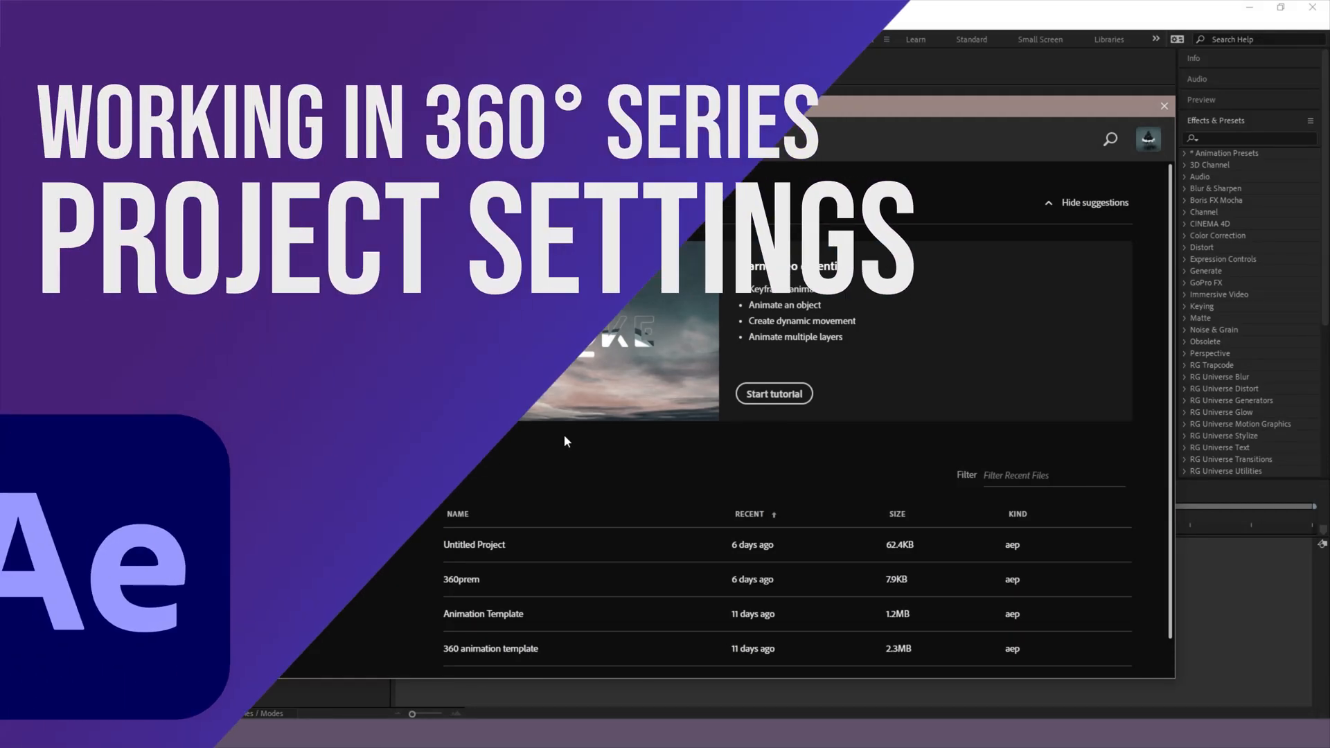
{"action": "mouse_move", "coordinate": [626, 490]}
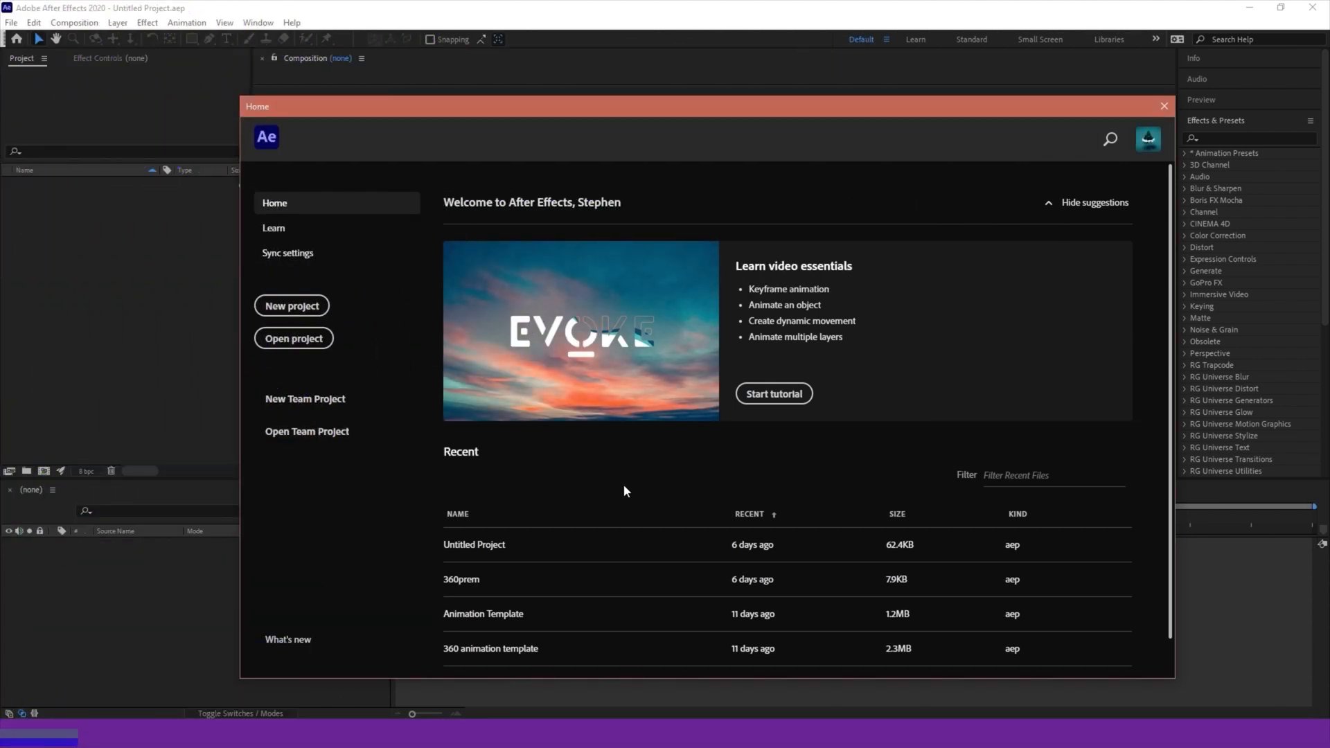
{"action": "mouse_move", "coordinate": [782, 462]}
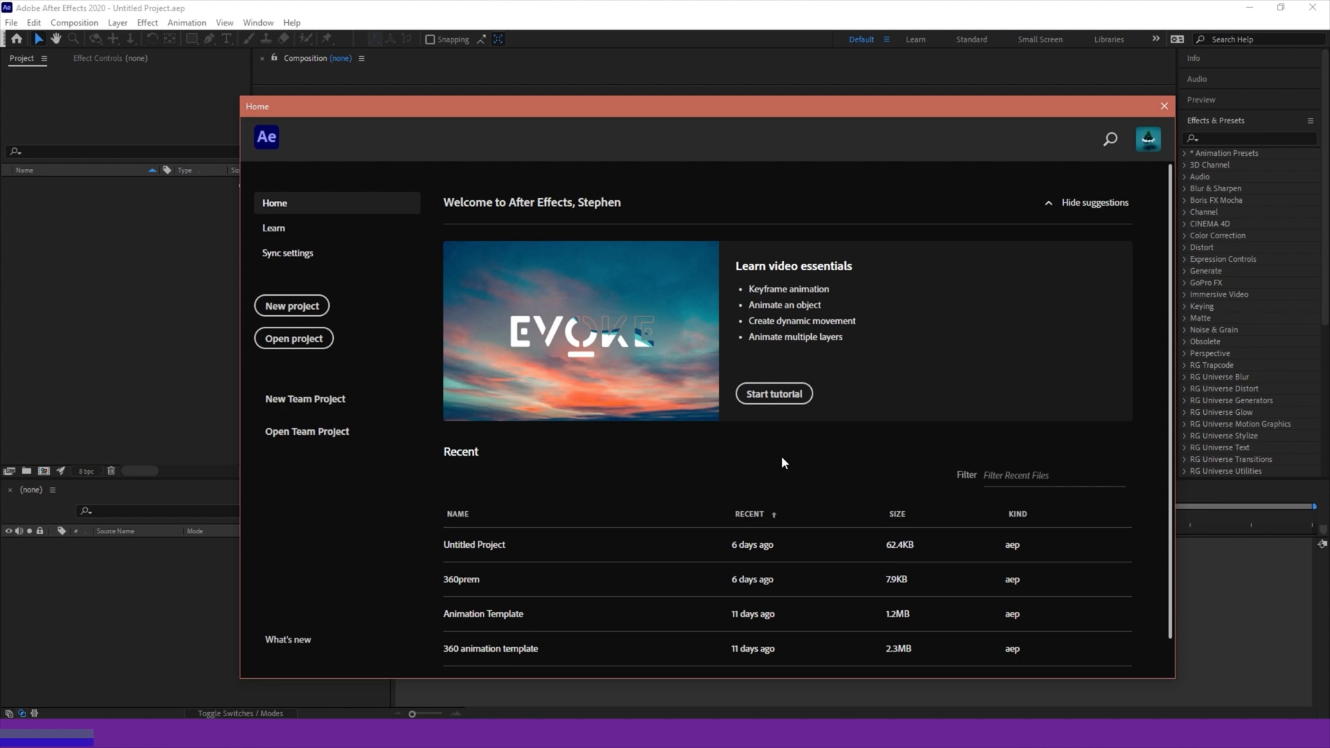
{"action": "mouse_move", "coordinate": [874, 453]}
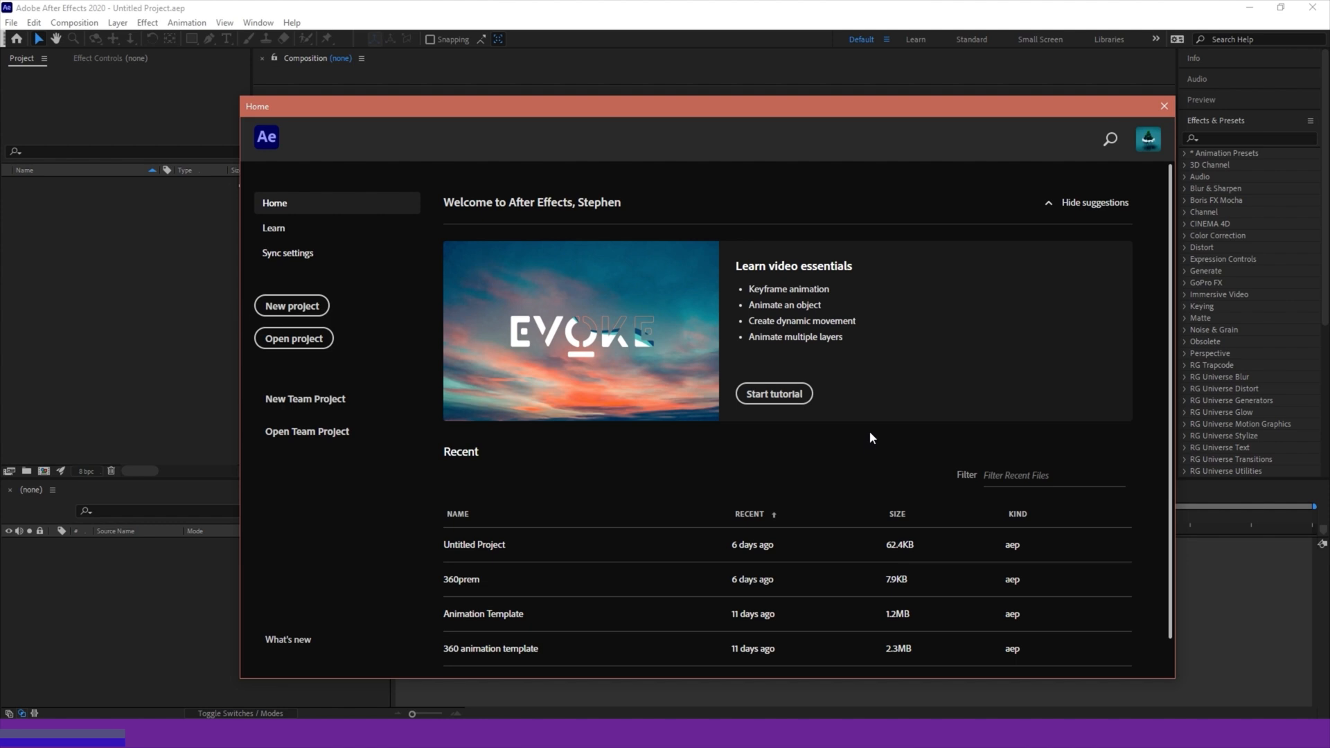
{"action": "mouse_move", "coordinate": [876, 434]}
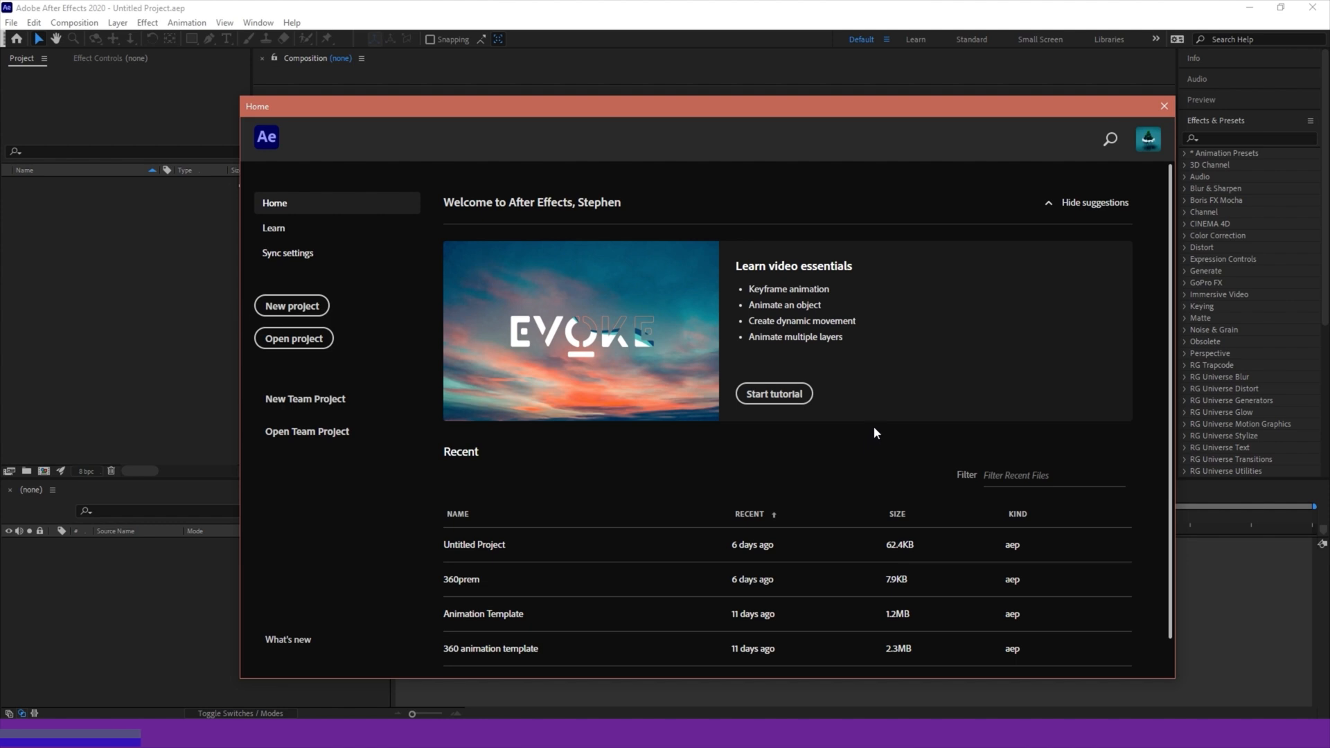
{"action": "mouse_move", "coordinate": [863, 351]}
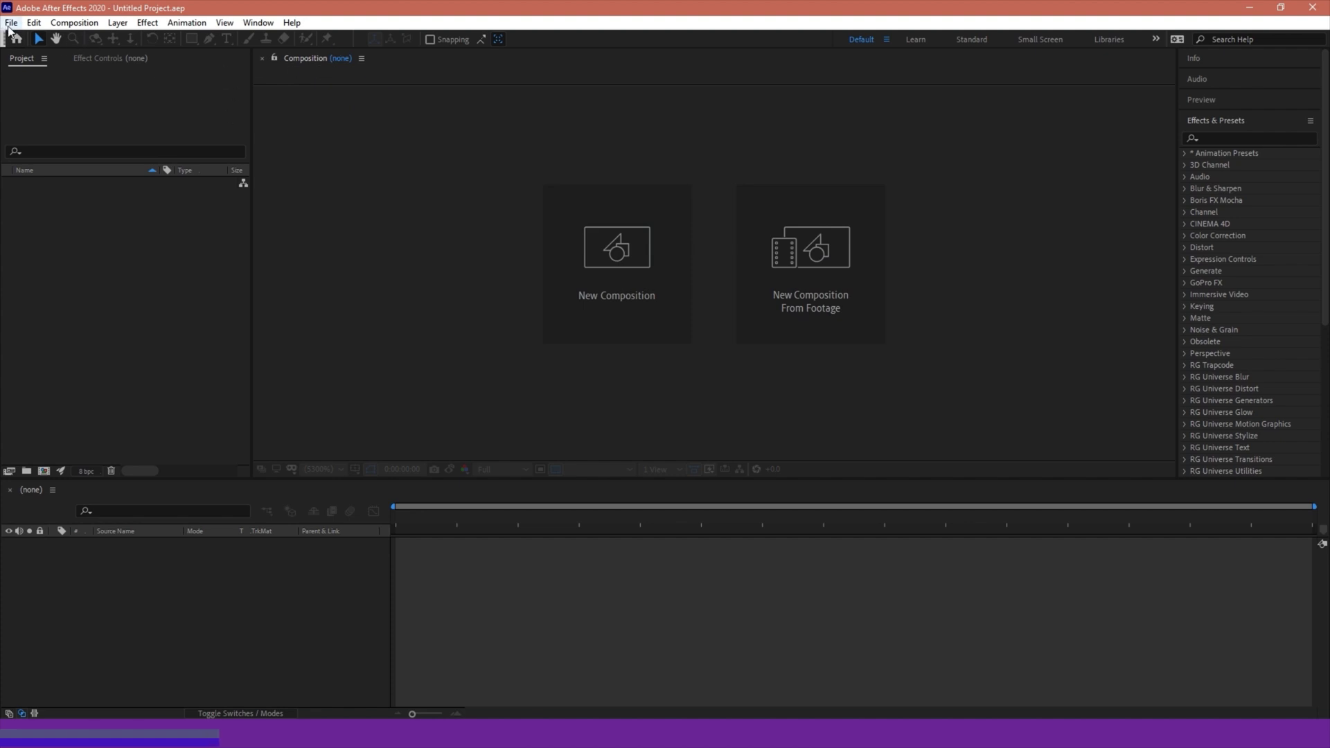
Head to Edit > Preferences to reach the Scripting & Expressions category
{"action": "left_click", "coordinate": [33, 22]}
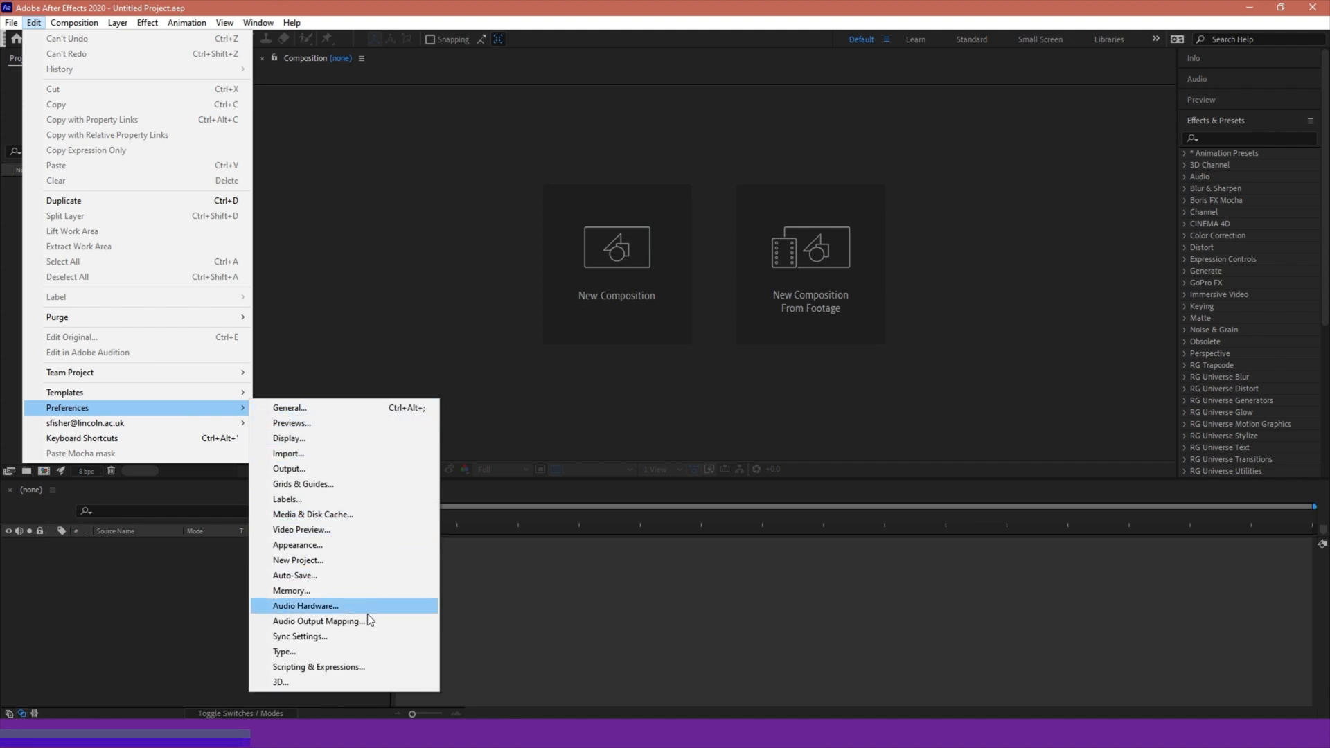
{"action": "mouse_move", "coordinate": [297, 666]}
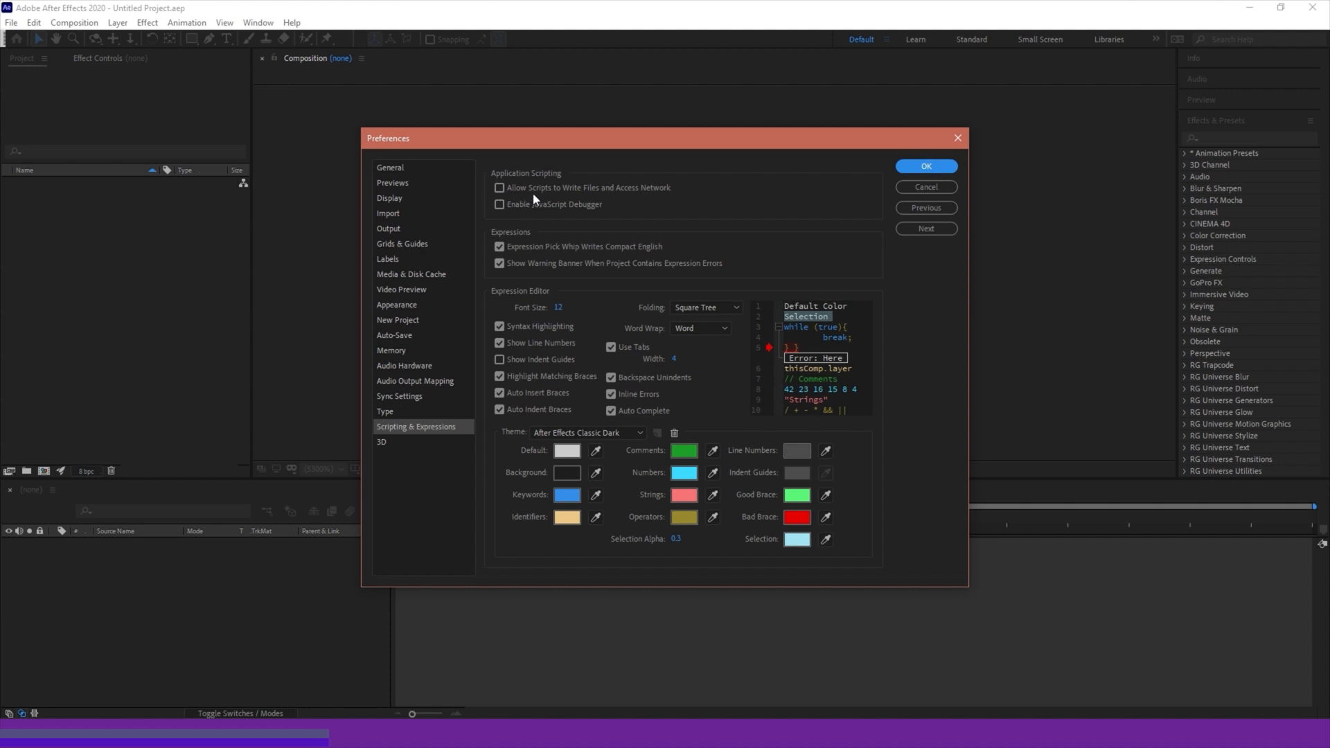
{"action": "mouse_move", "coordinate": [671, 195]}
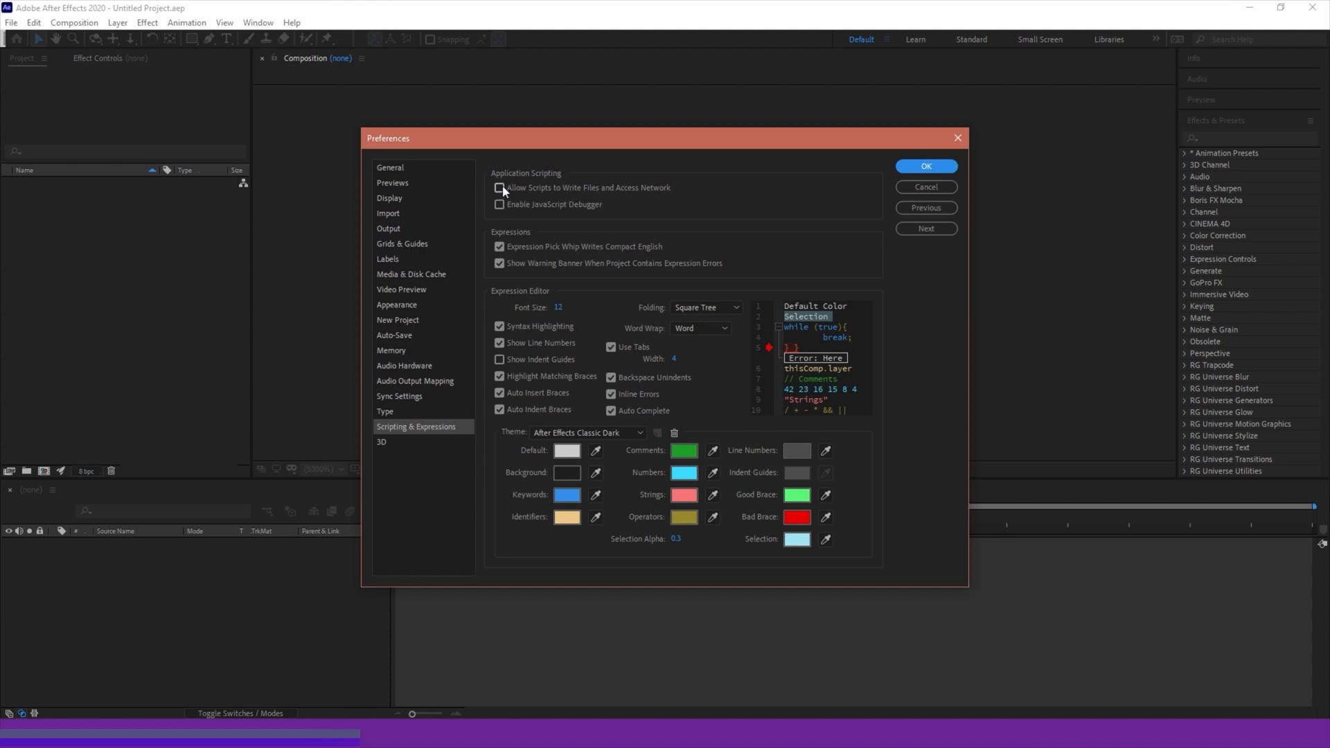
Enable 'Allow Scripts to Write Files and Access Network' in Scripting & Expressions
{"action": "left_click", "coordinate": [500, 187]}
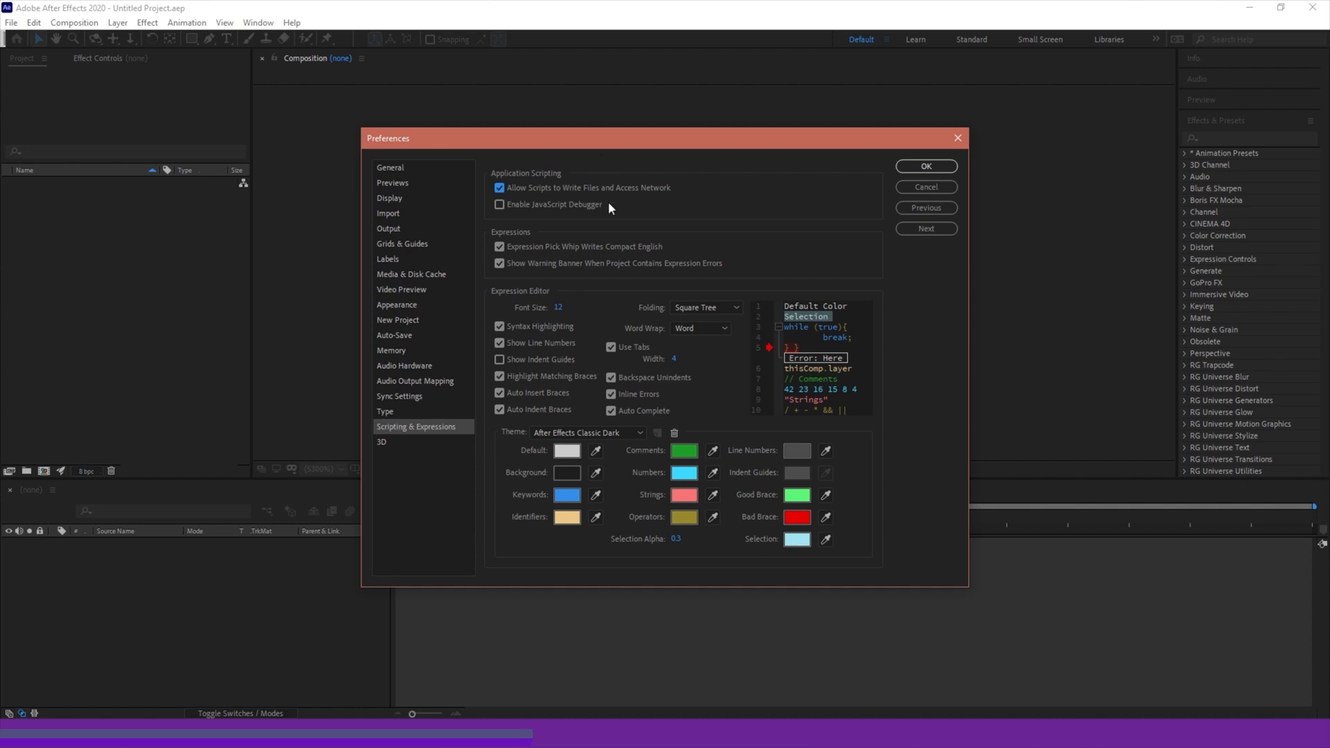
{"action": "mouse_move", "coordinate": [638, 177]}
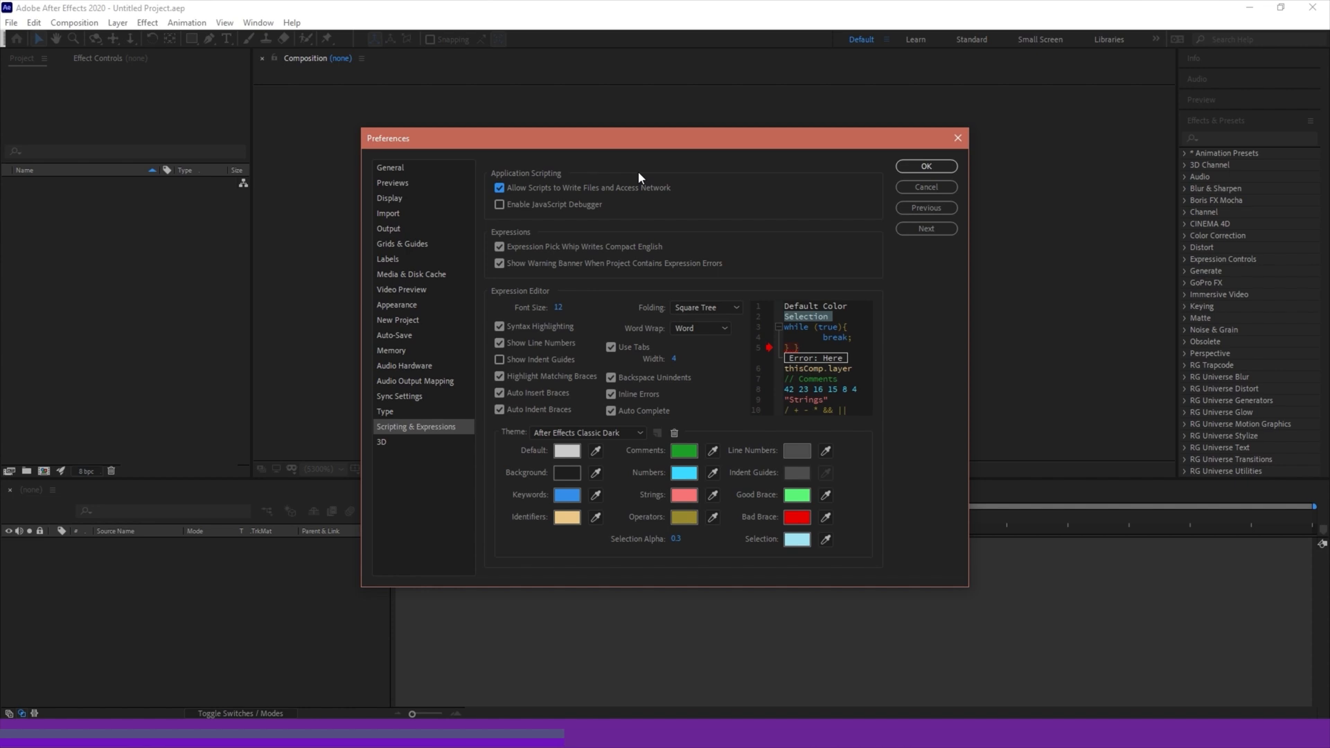
{"action": "mouse_move", "coordinate": [604, 200]}
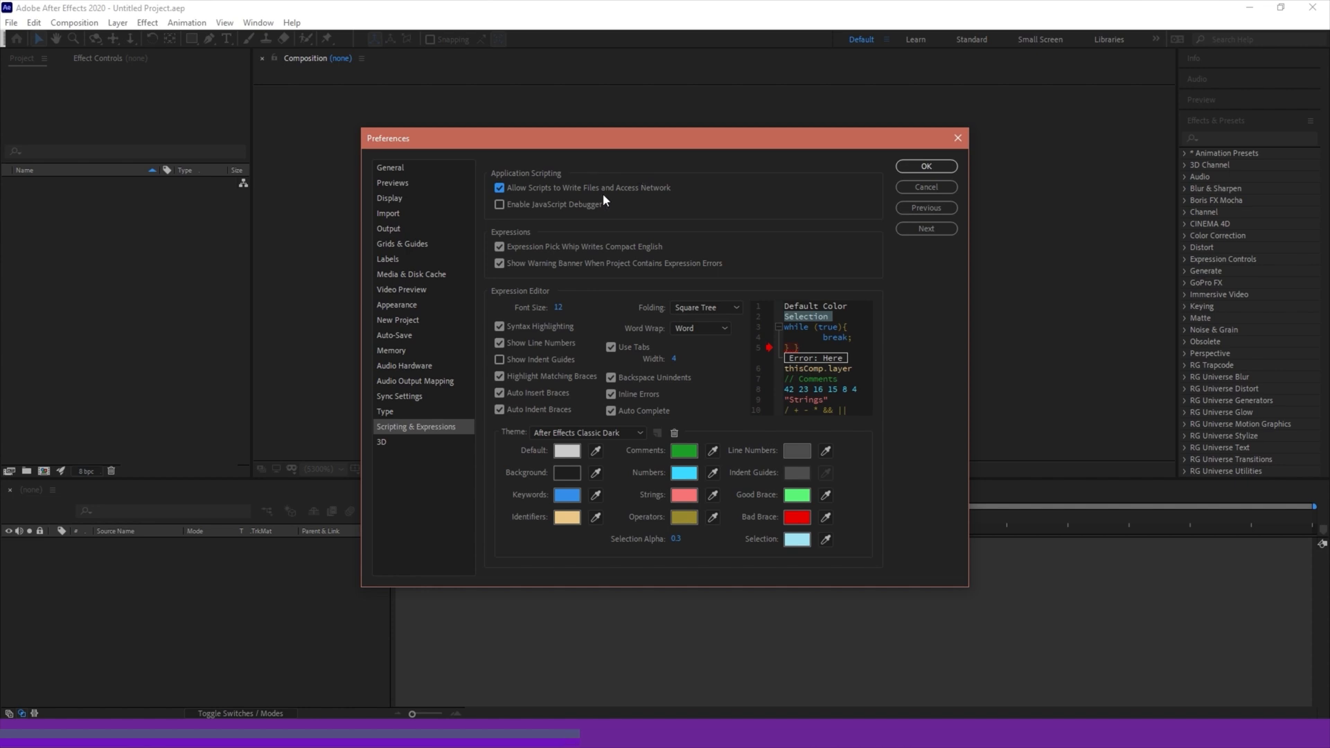
{"action": "mouse_move", "coordinate": [652, 181]}
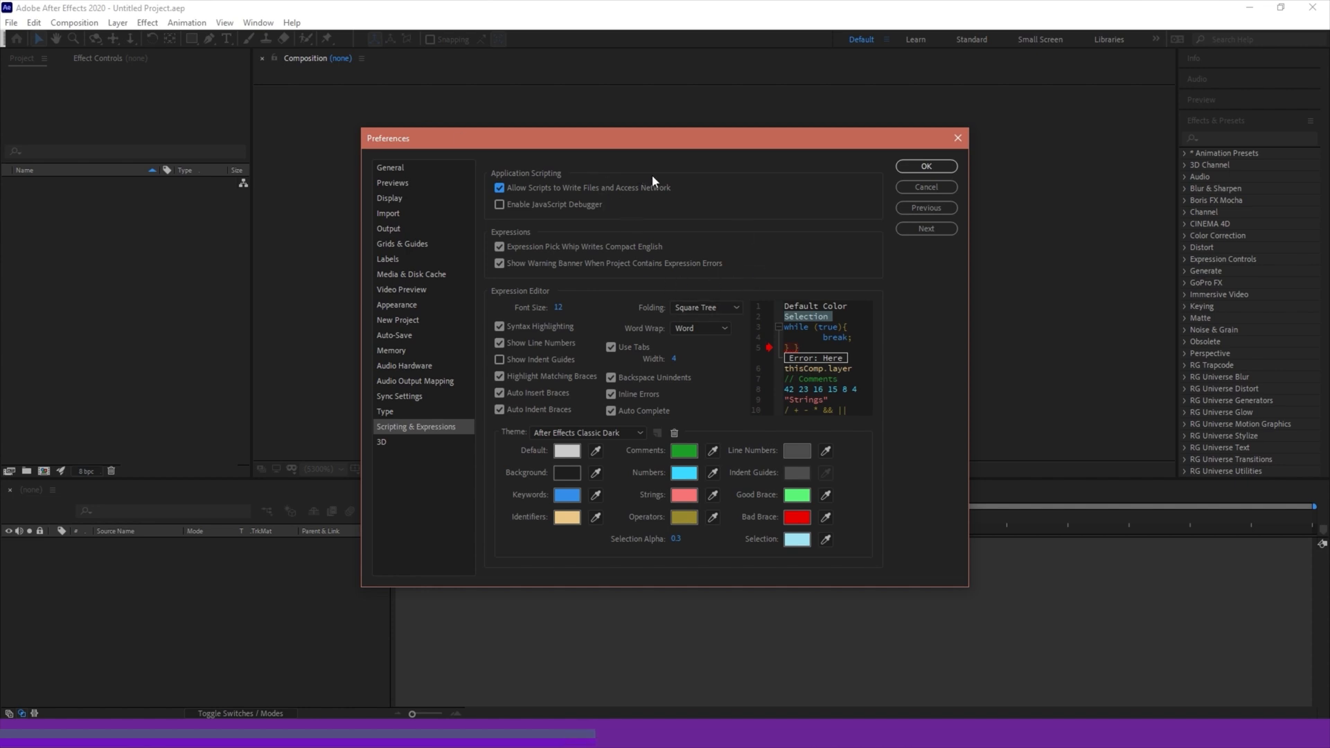
{"action": "mouse_move", "coordinate": [625, 169]}
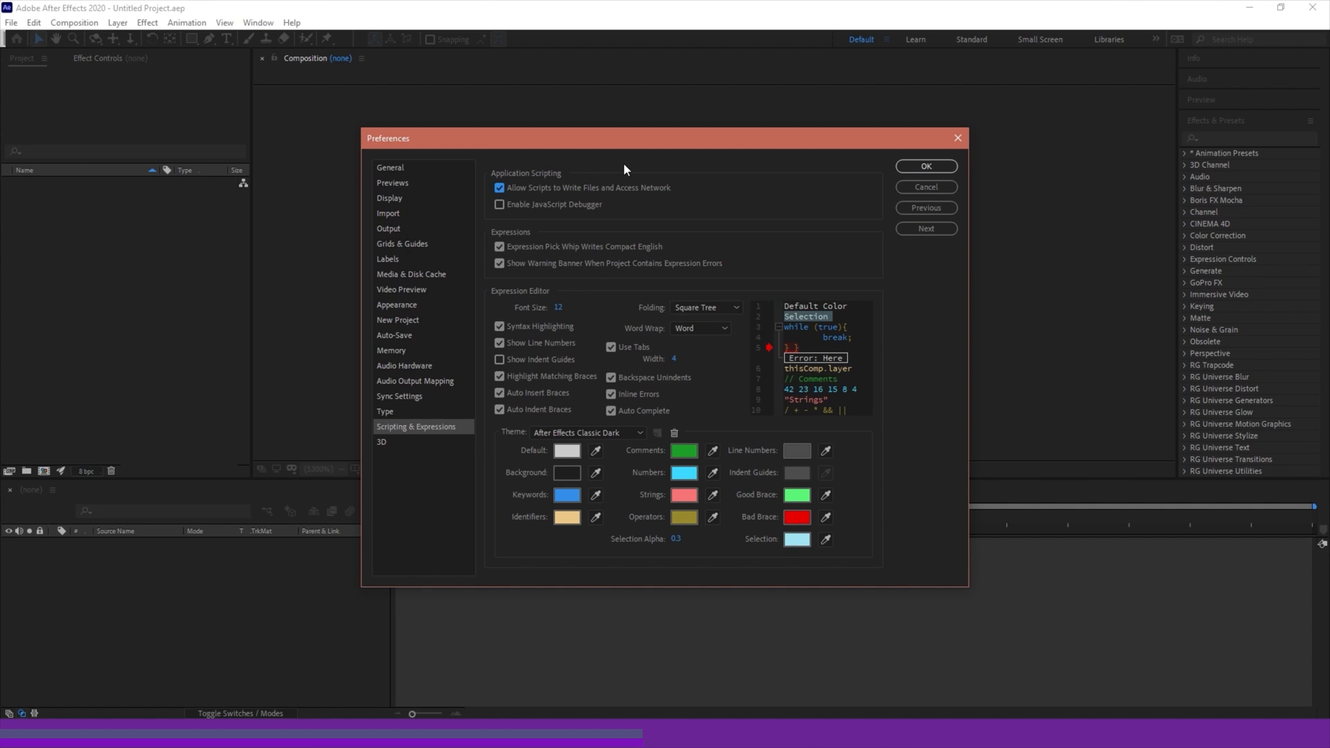
{"action": "mouse_move", "coordinate": [835, 136]}
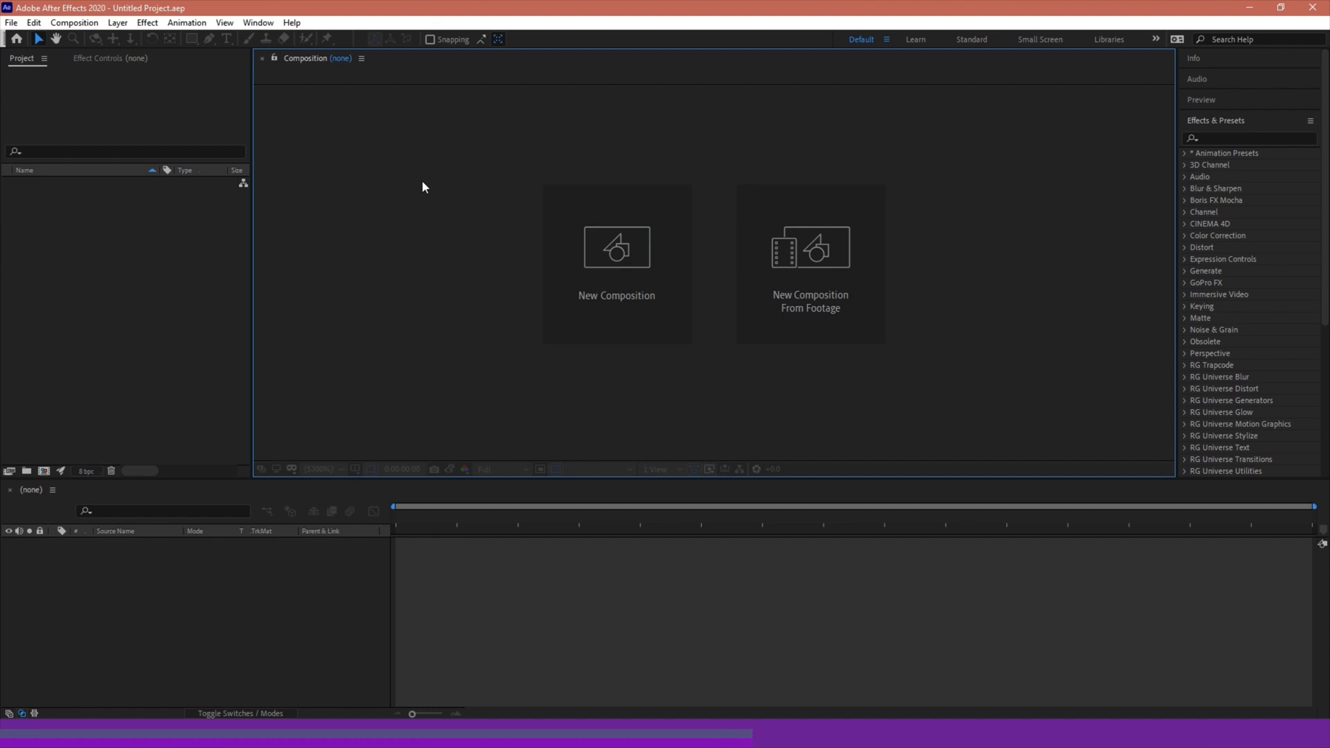
{"action": "mouse_move", "coordinate": [445, 180]}
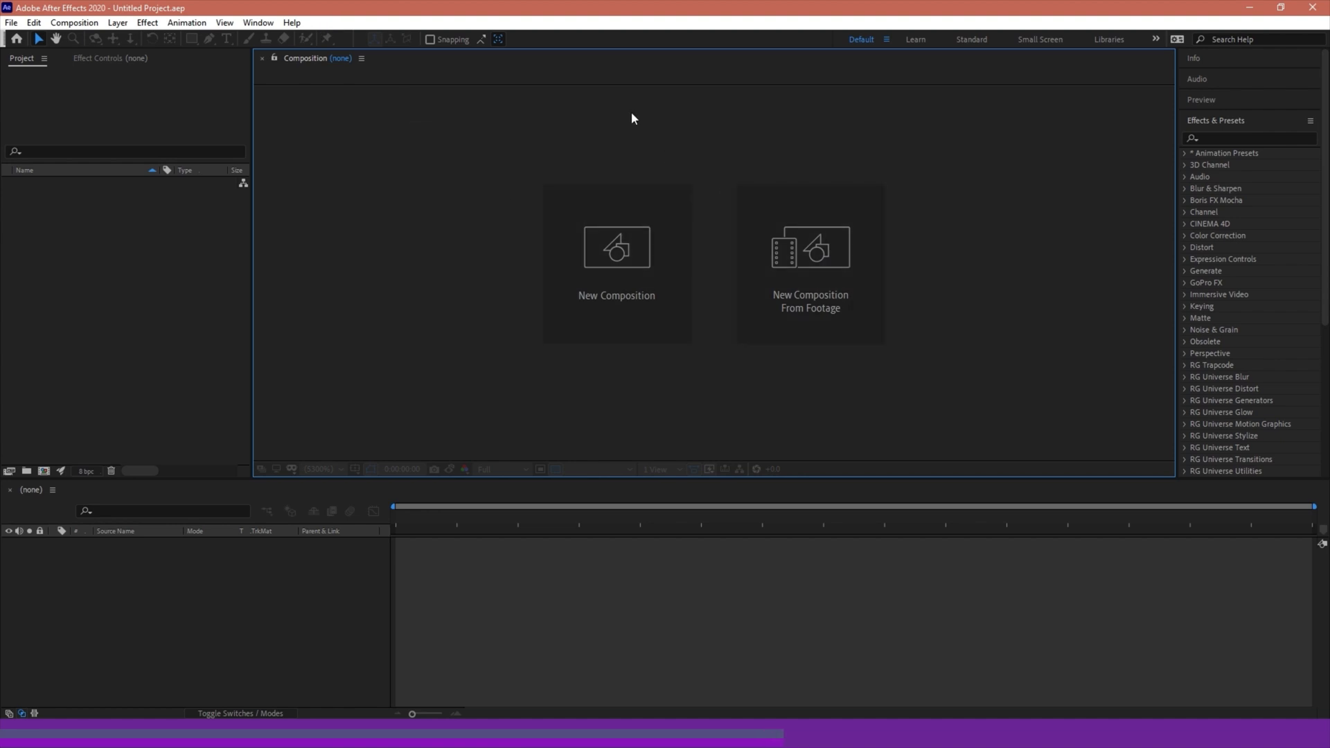
{"action": "mouse_move", "coordinate": [630, 271]}
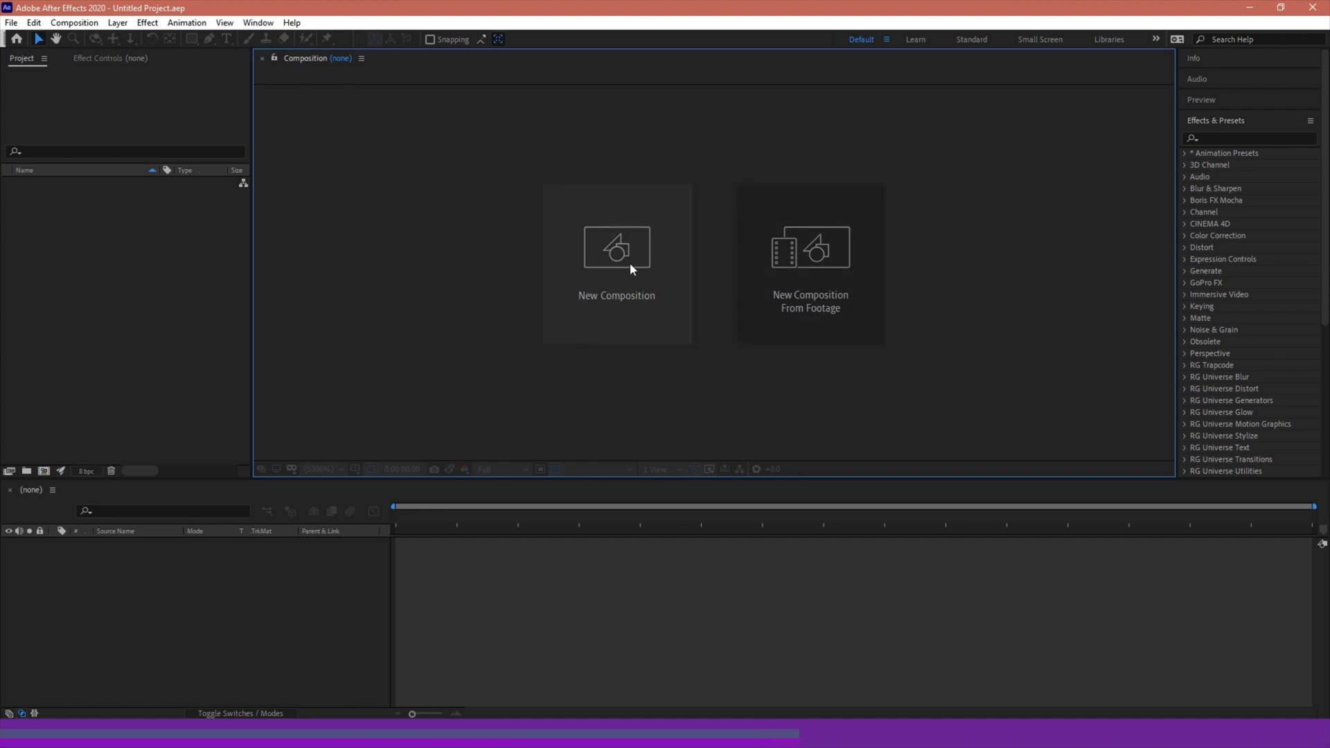
Start a new composition to review its 5760 × 2880 px, 2:1 settings
{"action": "left_click", "coordinate": [615, 255]}
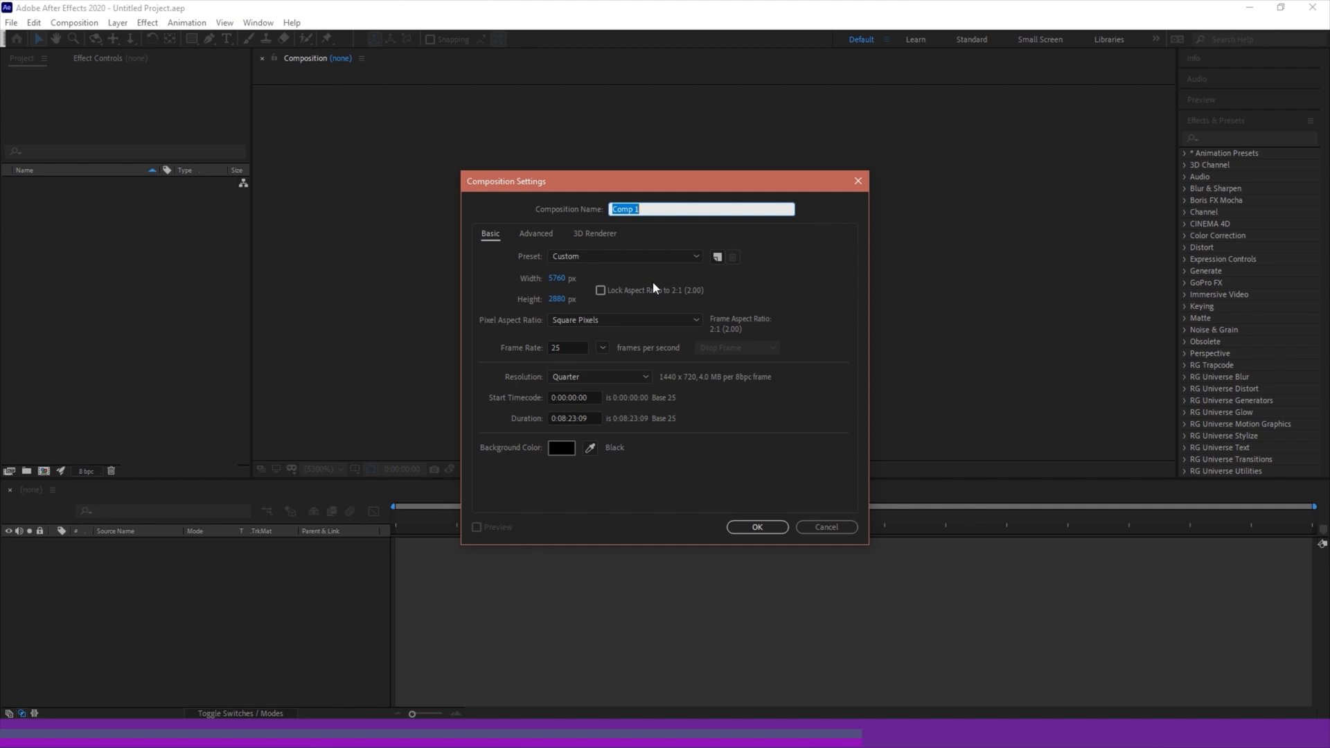
{"action": "mouse_move", "coordinate": [647, 270]}
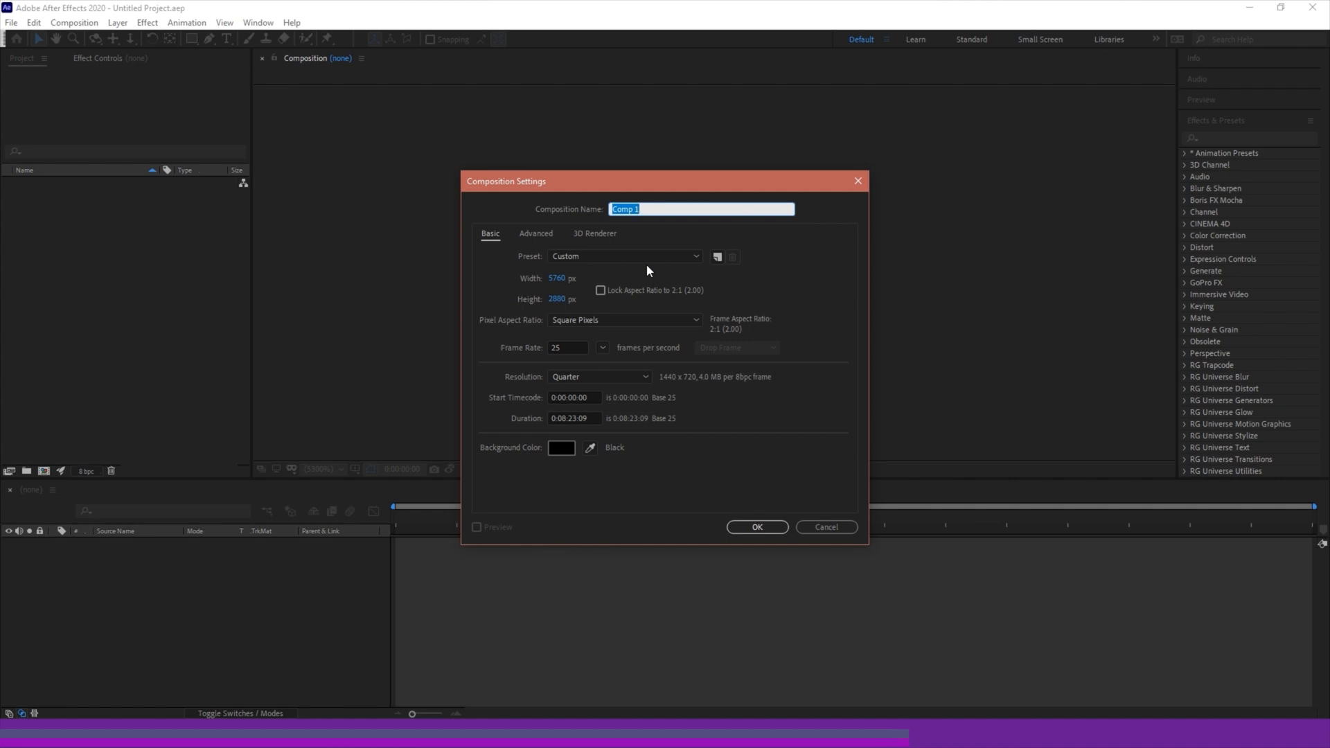
{"action": "mouse_move", "coordinate": [749, 296]}
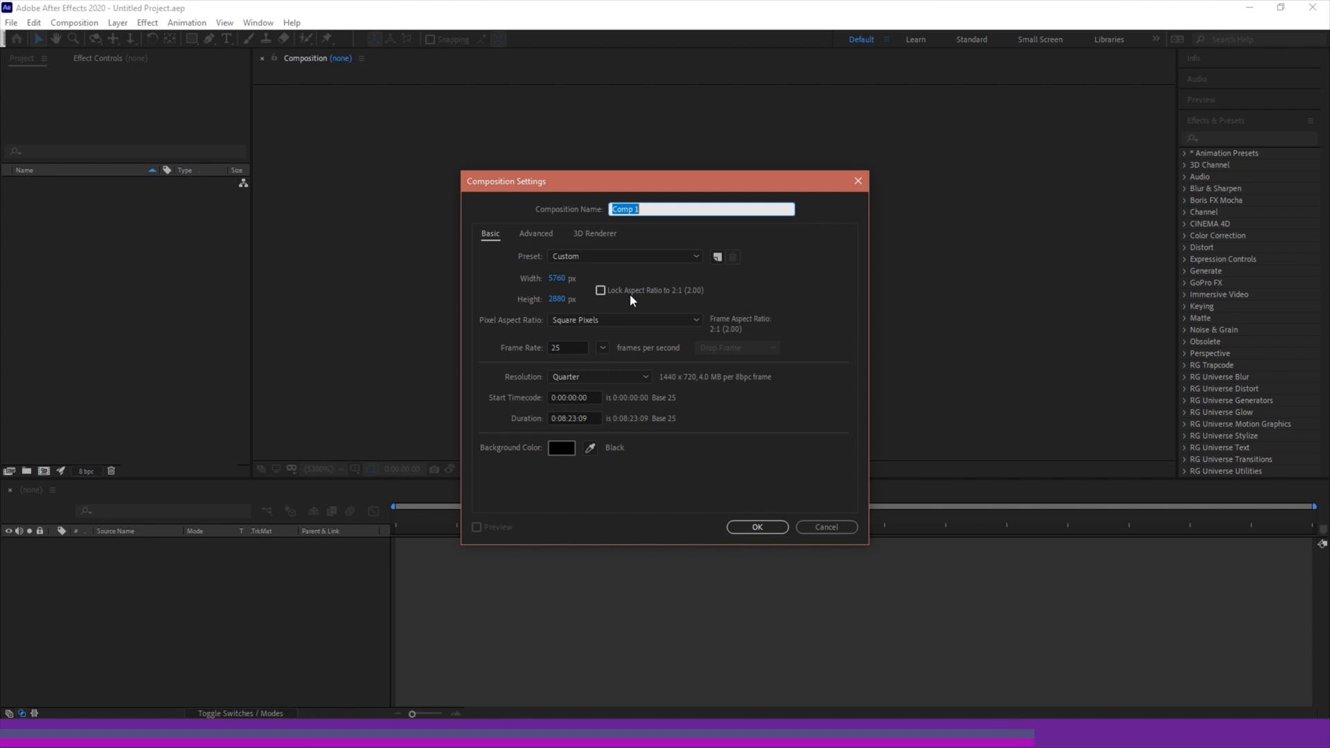
{"action": "mouse_move", "coordinate": [920, 152]}
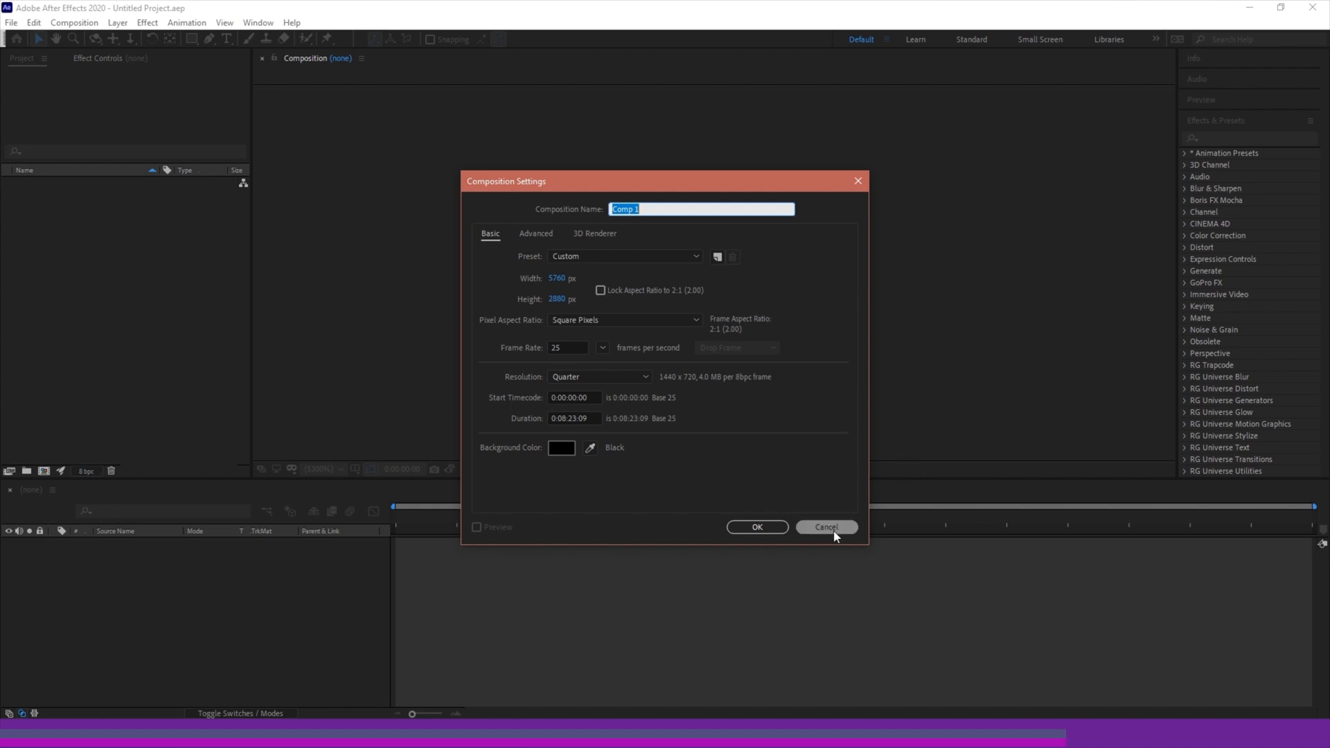
Cancel Composition Settings and locate VR Comp Editor.jsx in the Window menu
{"action": "left_click", "coordinate": [822, 526]}
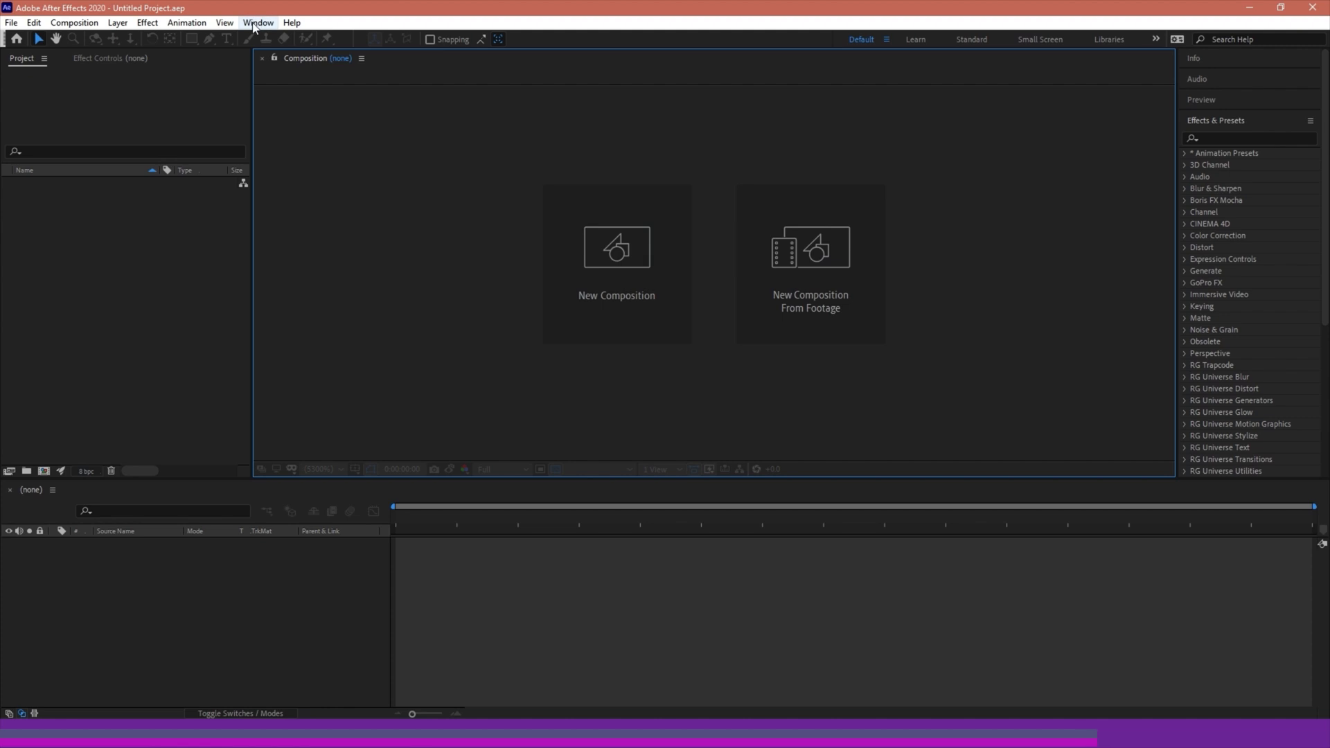
{"action": "left_click", "coordinate": [291, 23]}
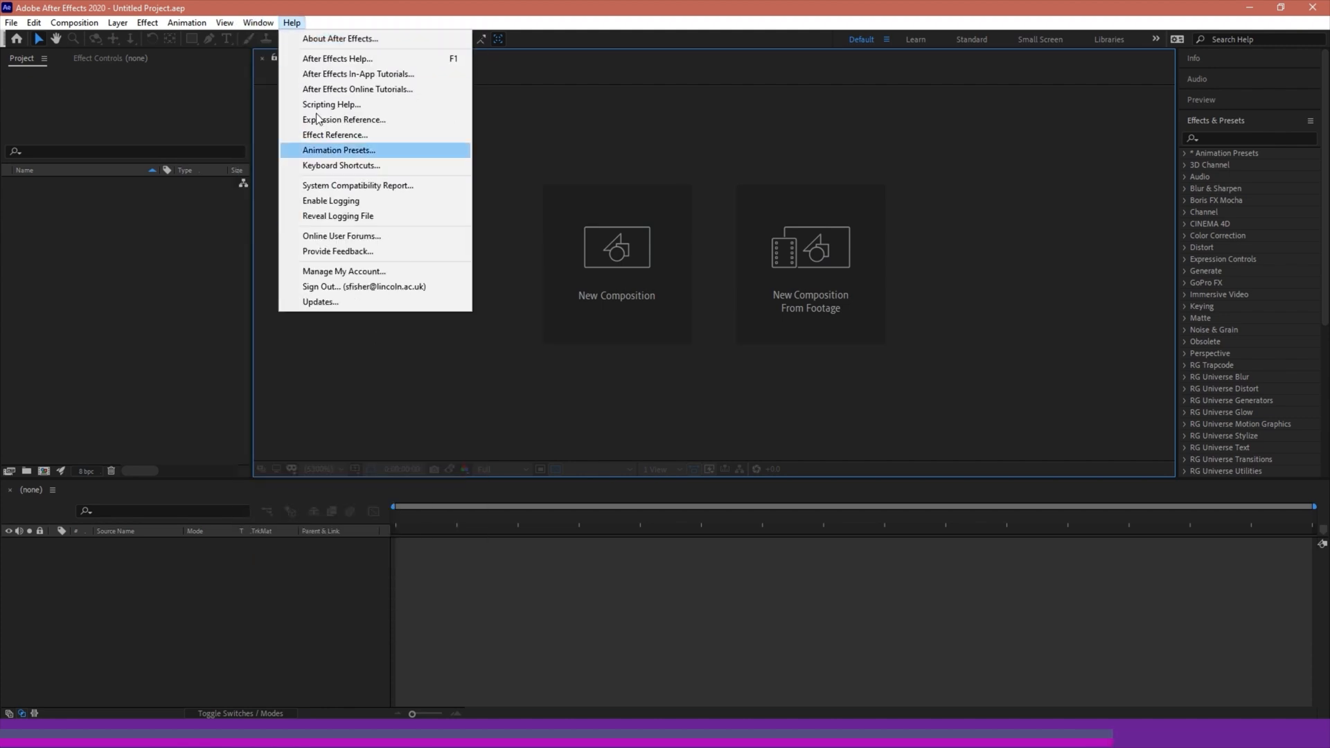
{"action": "left_click", "coordinate": [258, 22]}
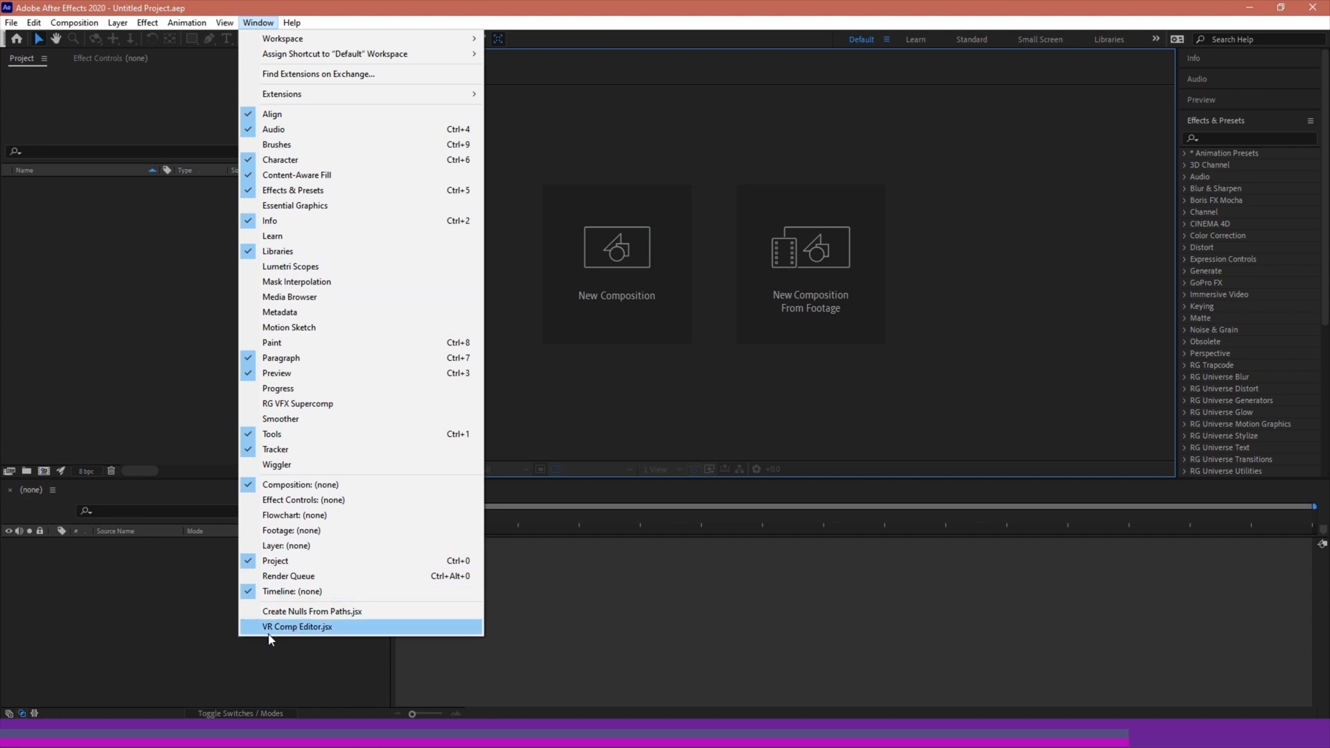
{"action": "mouse_move", "coordinate": [316, 634]}
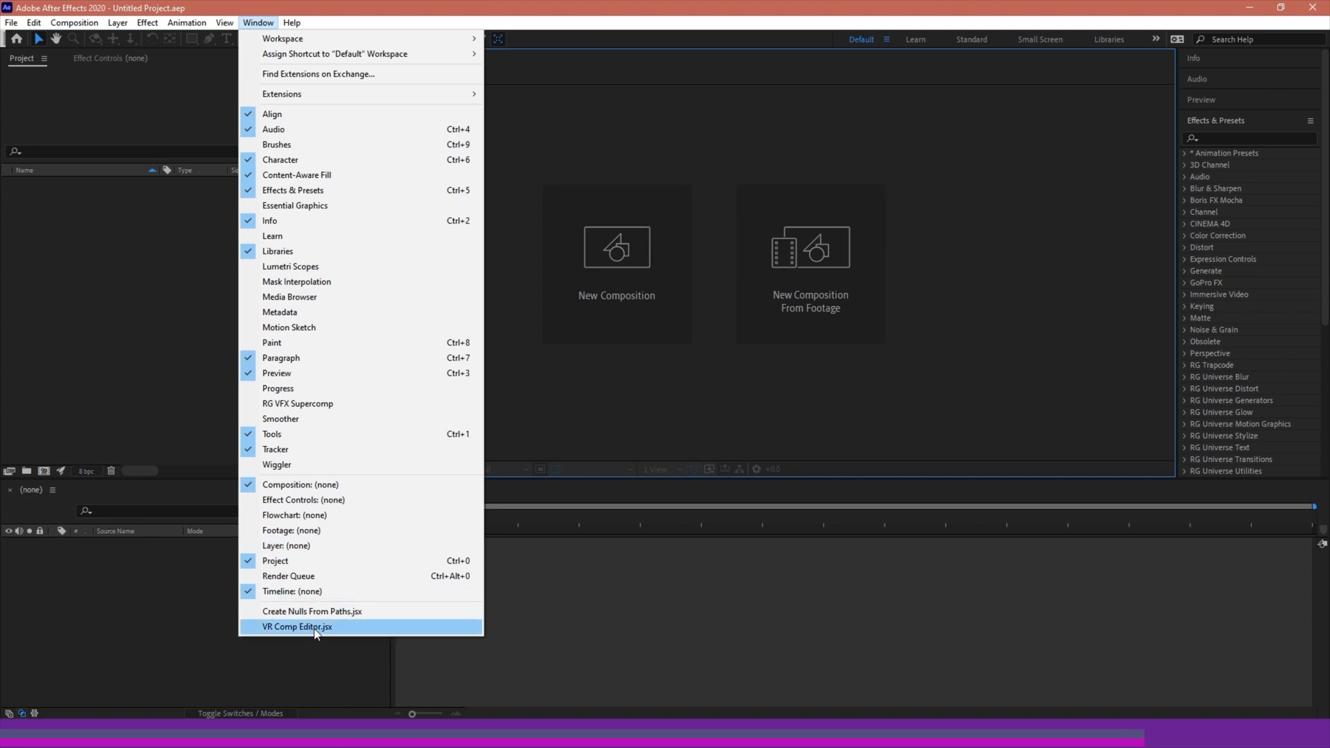